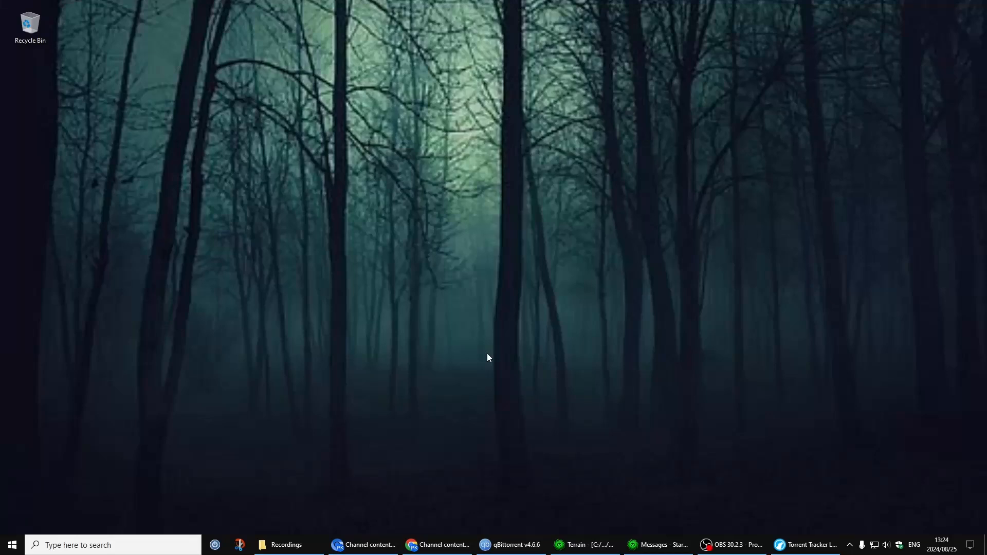
{"action": "mouse_move", "coordinate": [506, 366]}
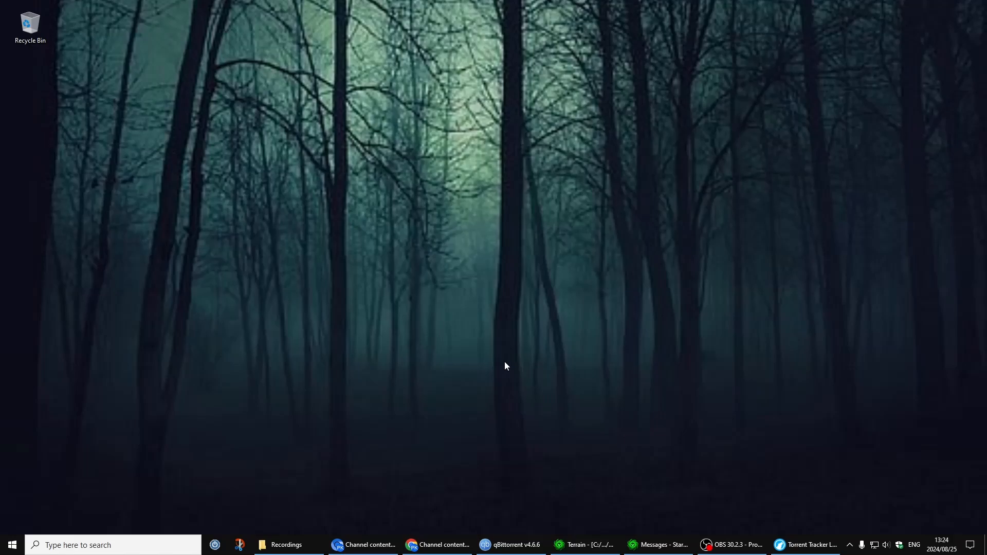
Step: Restore the qBittorrent window showing the paused Robotech torrent at 99.2%
{"action": "left_click", "coordinate": [807, 545]}
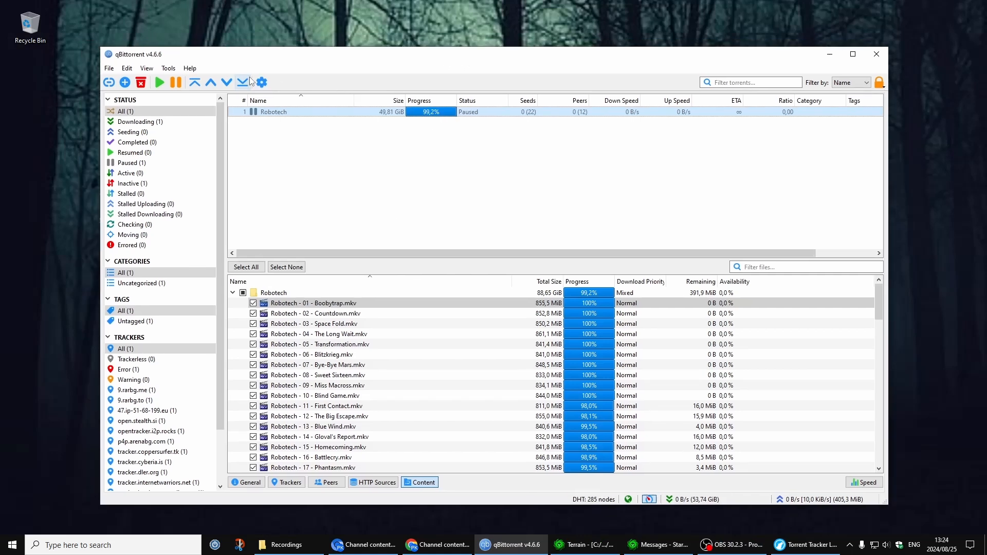
Step: Reach the Connection page of Tools > Options, showing listening port 54680 and connection limits
{"action": "left_click", "coordinate": [169, 68]}
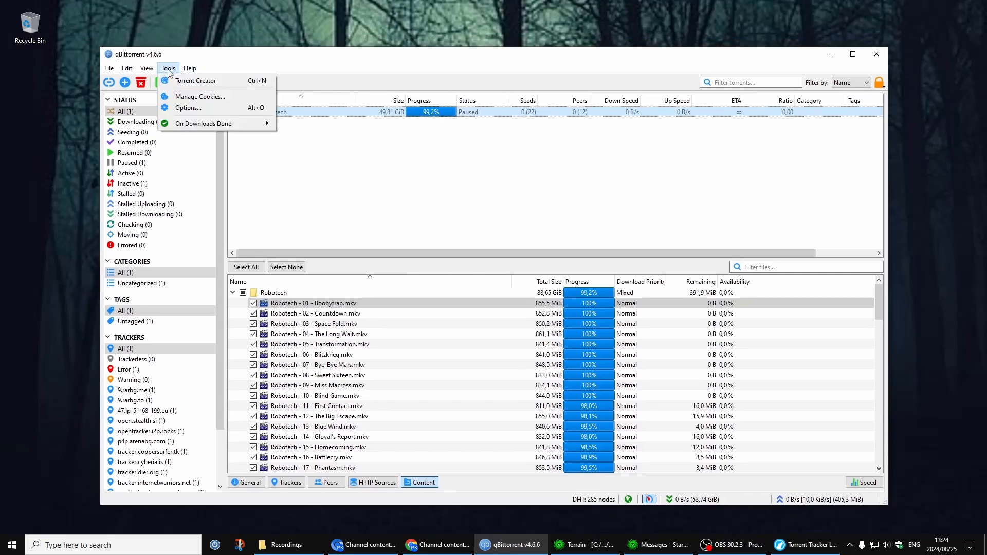
{"action": "left_click", "coordinate": [187, 108]}
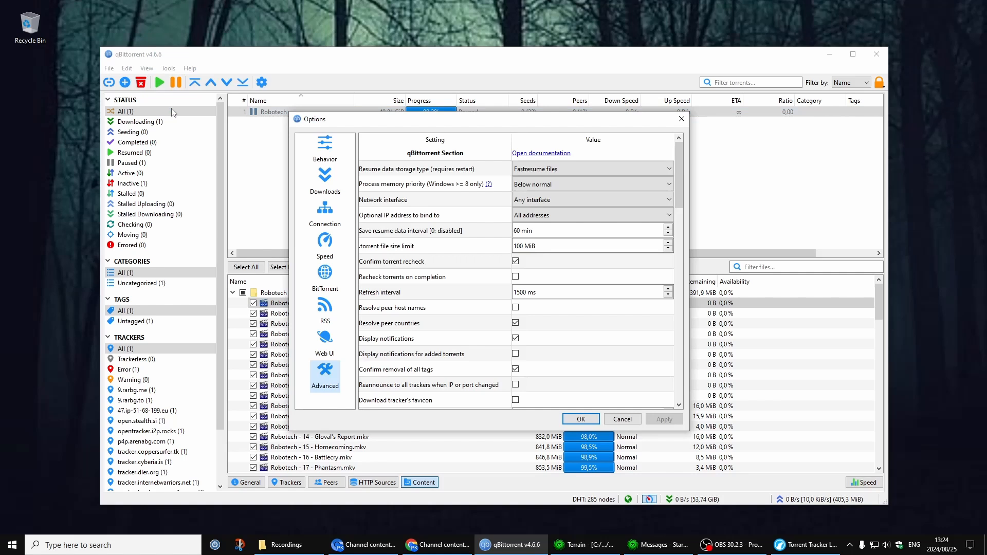
{"action": "left_click", "coordinate": [281, 148]}
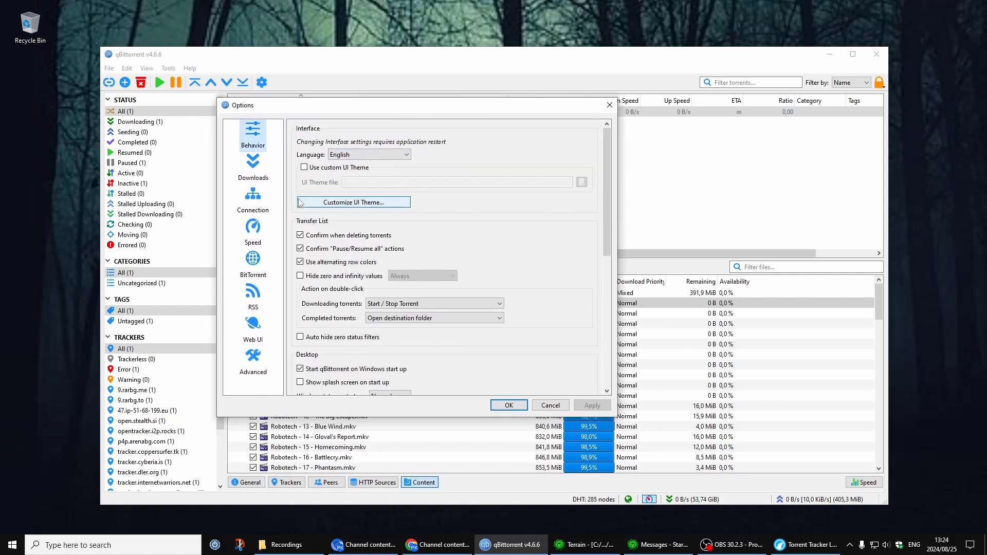
{"action": "left_click", "coordinate": [253, 201]}
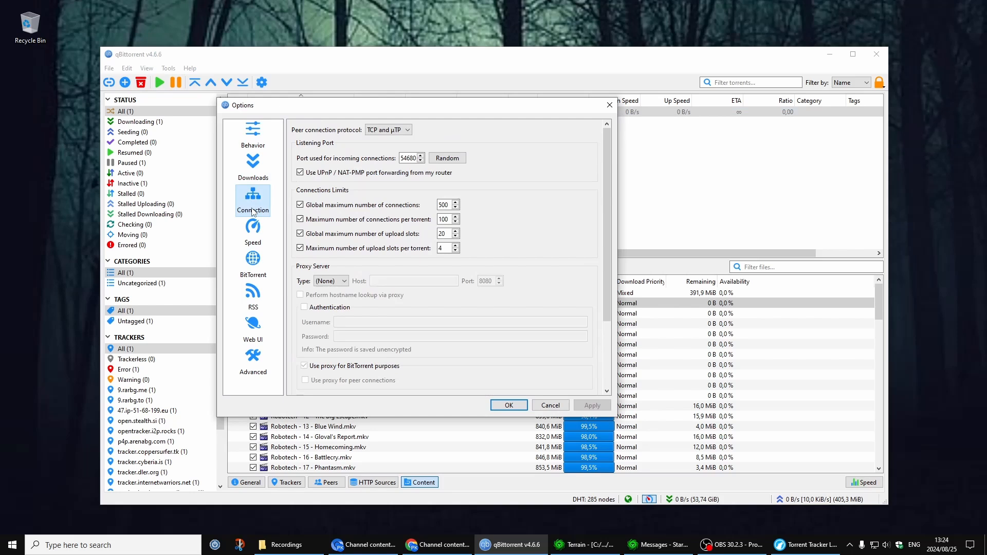
{"action": "mouse_move", "coordinate": [444, 140]}
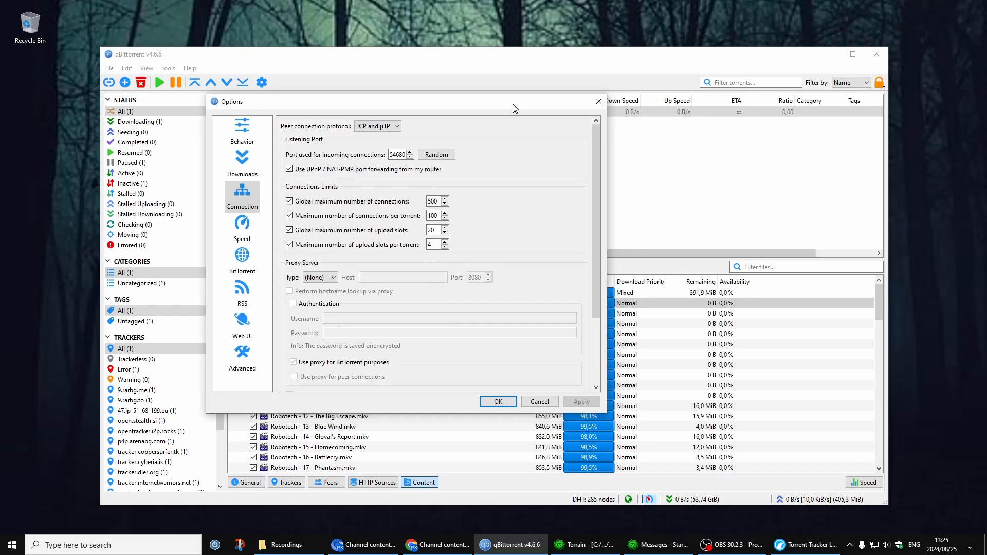
{"action": "scroll", "scroll_direction": "down", "scroll_amount": 3}
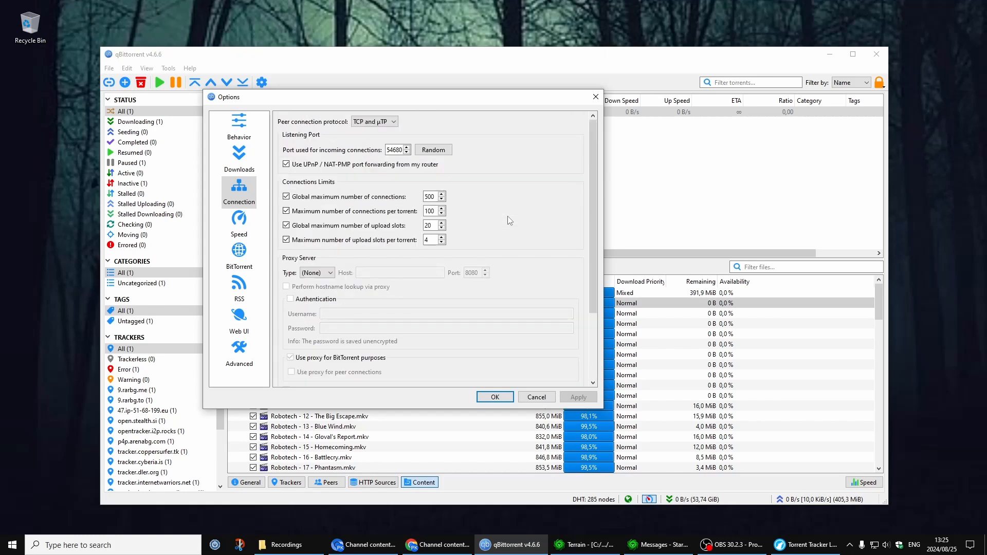
Step: Show the Speed page, keeping global and alternative download rates at ∞ with 10 KiB/s uploads
{"action": "left_click", "coordinate": [238, 220]}
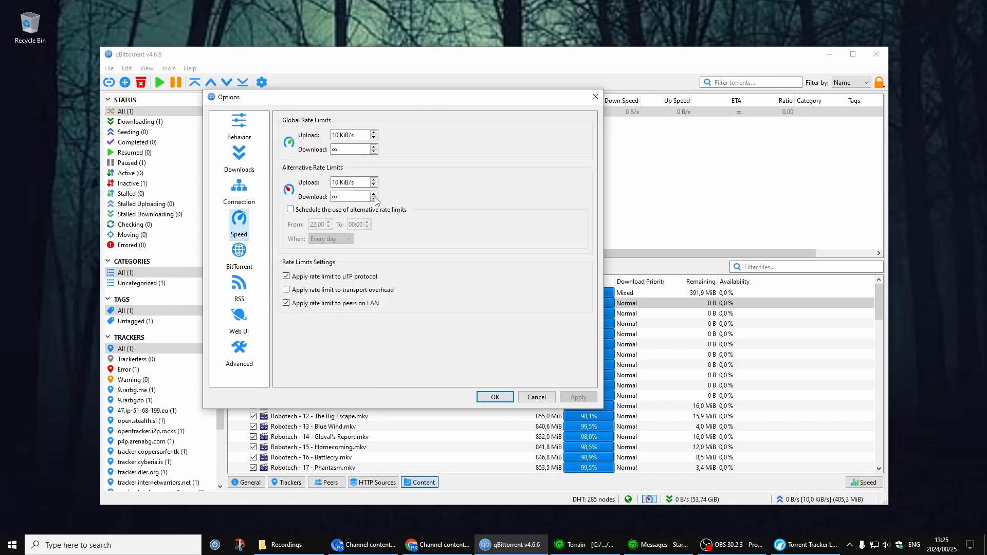
{"action": "mouse_move", "coordinate": [451, 155]}
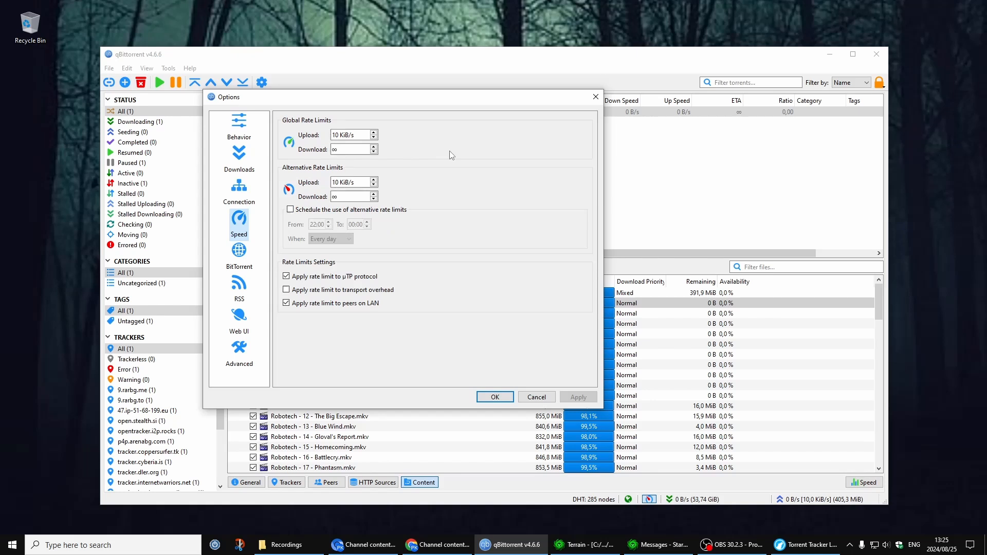
{"action": "mouse_move", "coordinate": [406, 146]}
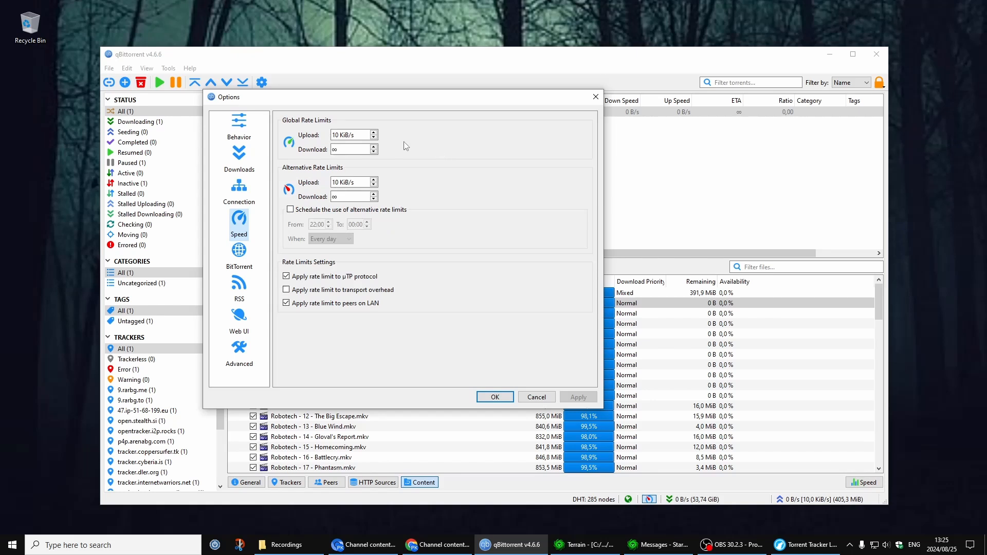
{"action": "left_click", "coordinate": [349, 149]}
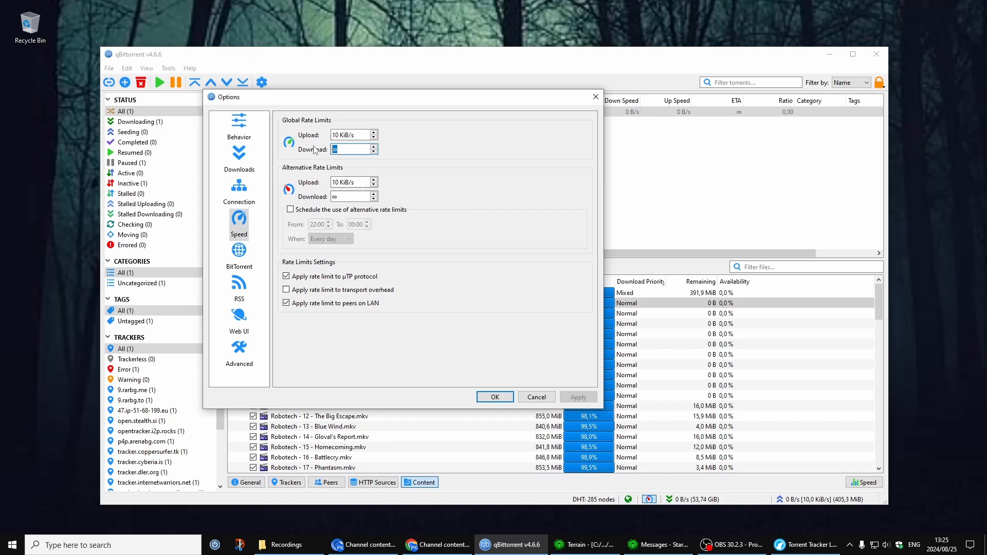
{"action": "left_click", "coordinate": [349, 196]}
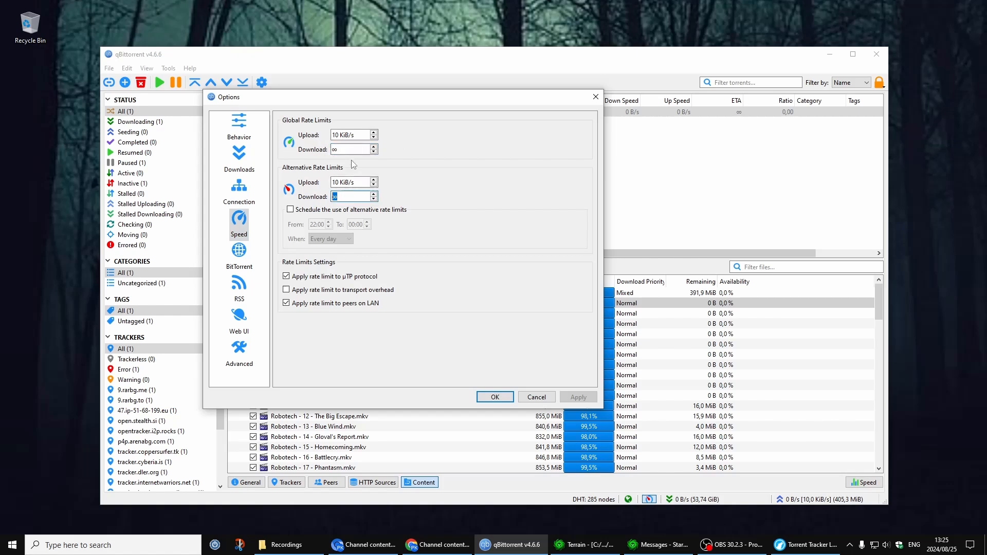
{"action": "mouse_move", "coordinate": [290, 204]}
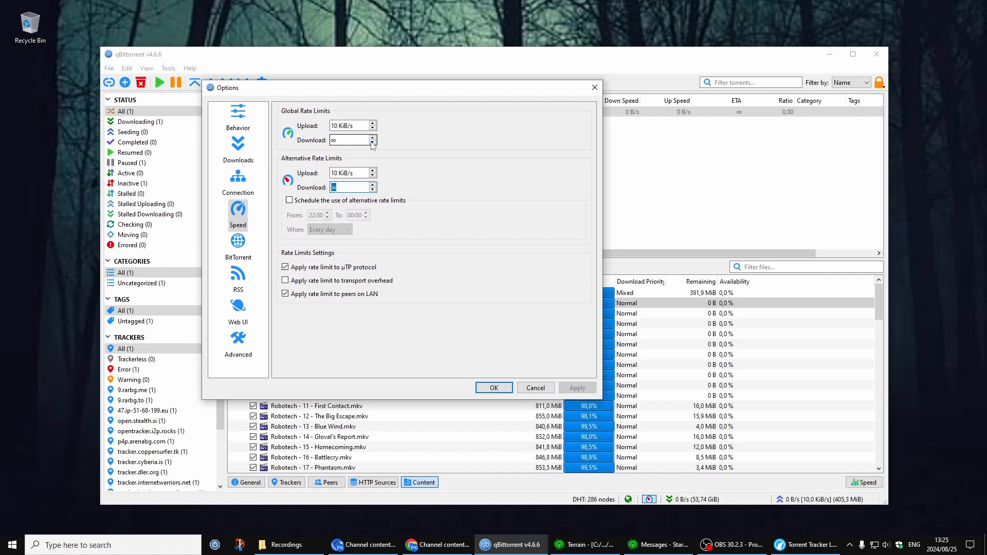
Step: Show the BitTorrent page with queueing limits of 3 downloads, 3 uploads and 5 torrents
{"action": "left_click", "coordinate": [238, 241]}
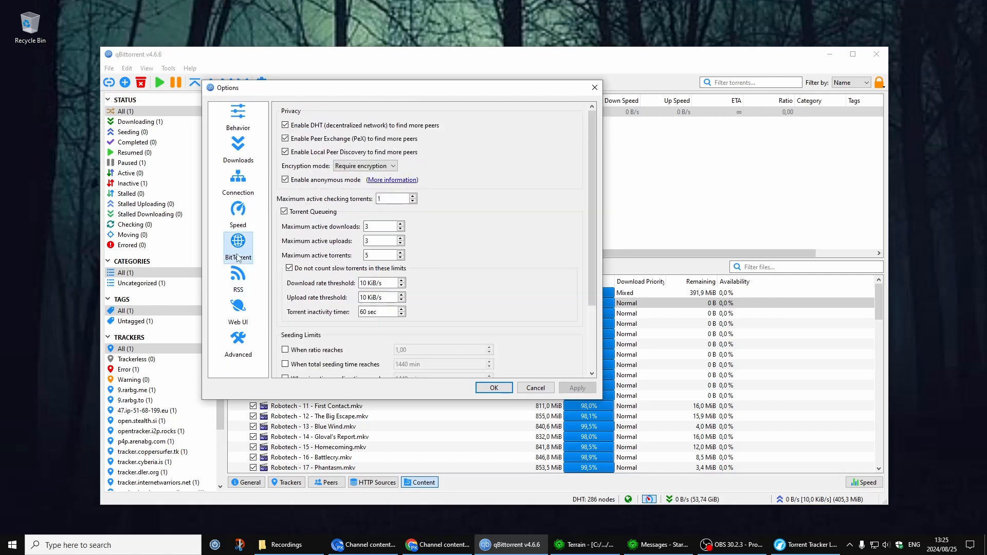
{"action": "mouse_move", "coordinate": [252, 260]}
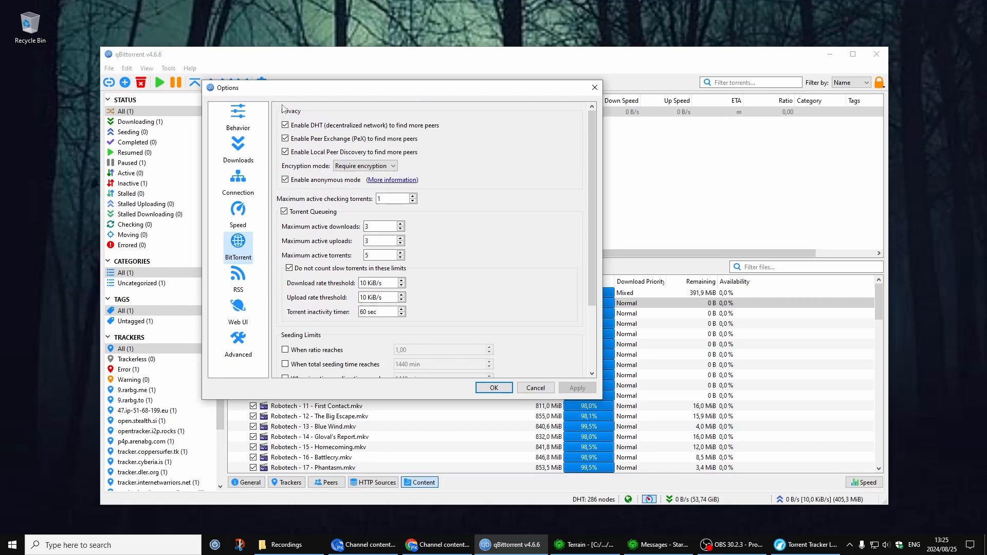
{"action": "mouse_move", "coordinate": [302, 241]}
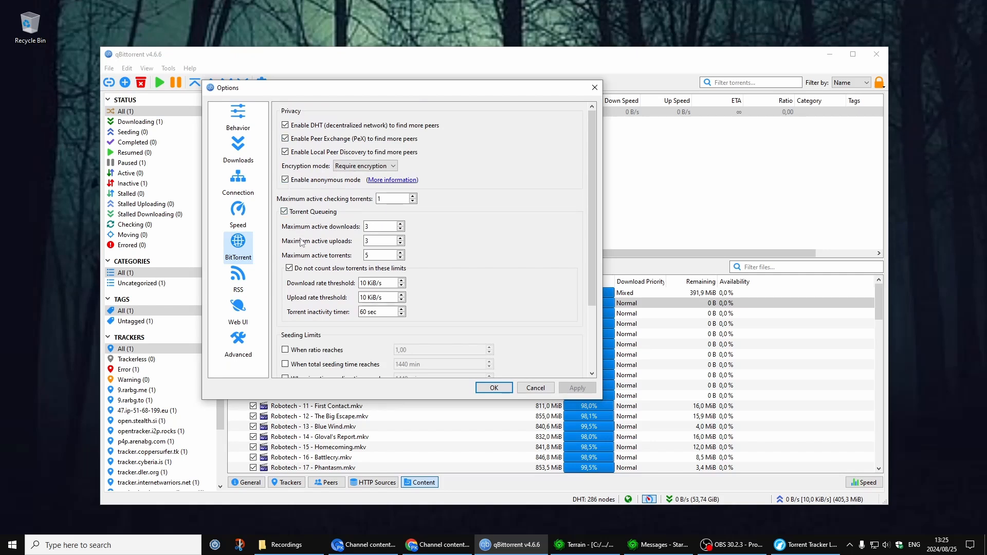
{"action": "mouse_move", "coordinate": [325, 237]}
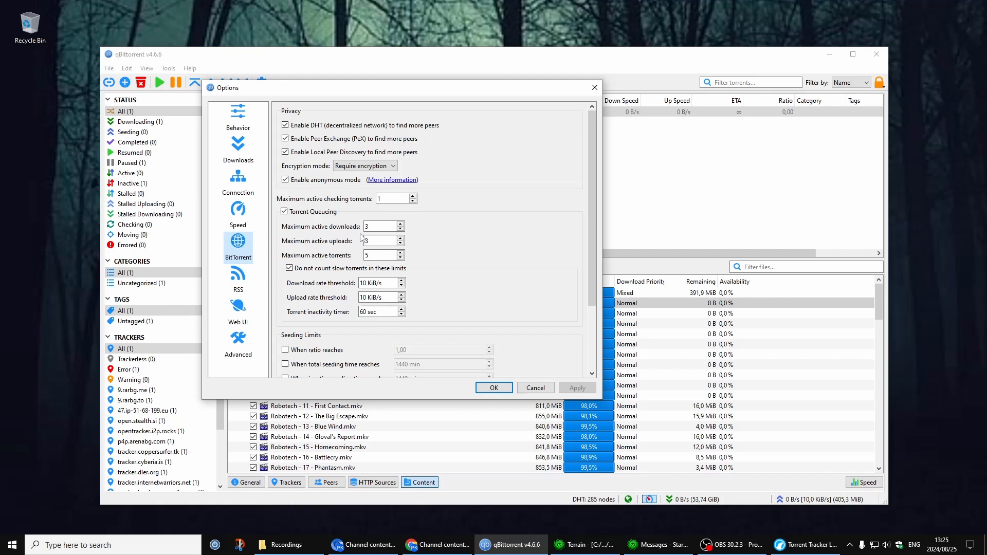
{"action": "mouse_move", "coordinate": [360, 236]}
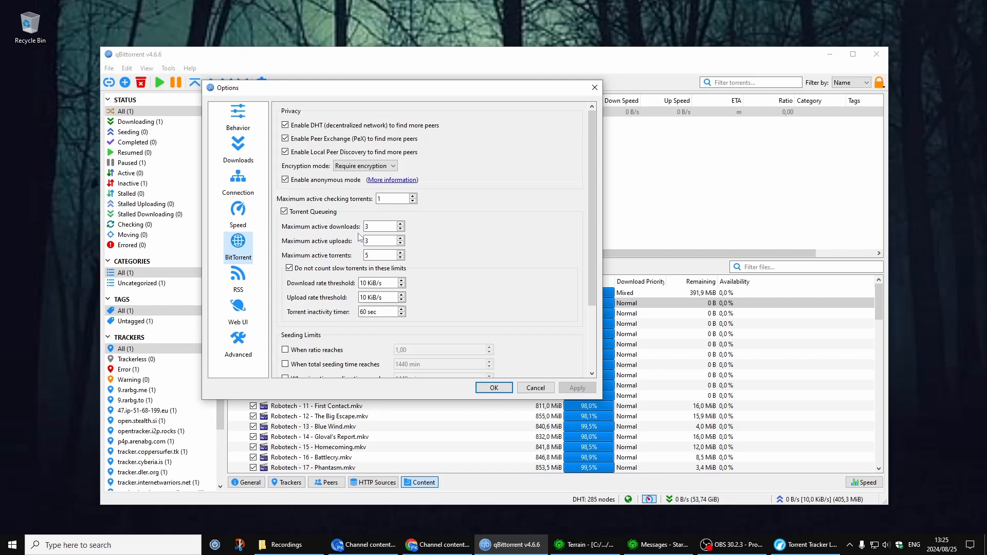
{"action": "mouse_move", "coordinate": [355, 261]}
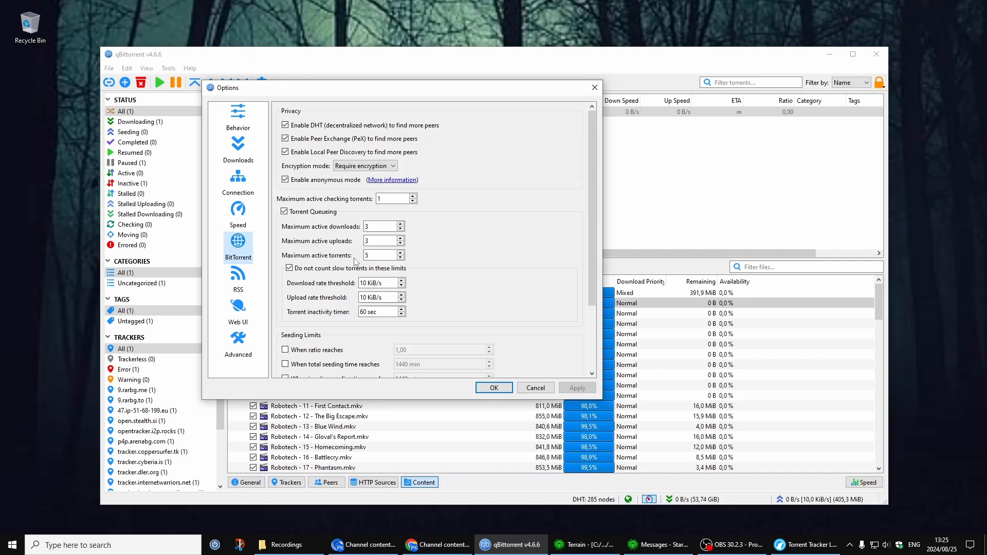
{"action": "mouse_move", "coordinate": [299, 290]}
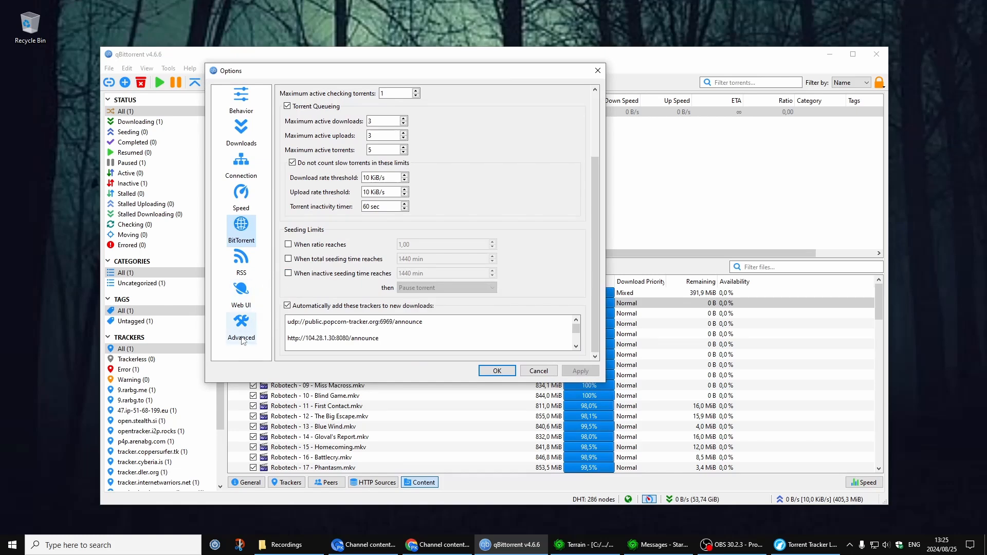
Step: Edit Max concurrent HTTP announces on the Advanced page, then return to BitTorrent settings
{"action": "left_click", "coordinate": [241, 325]}
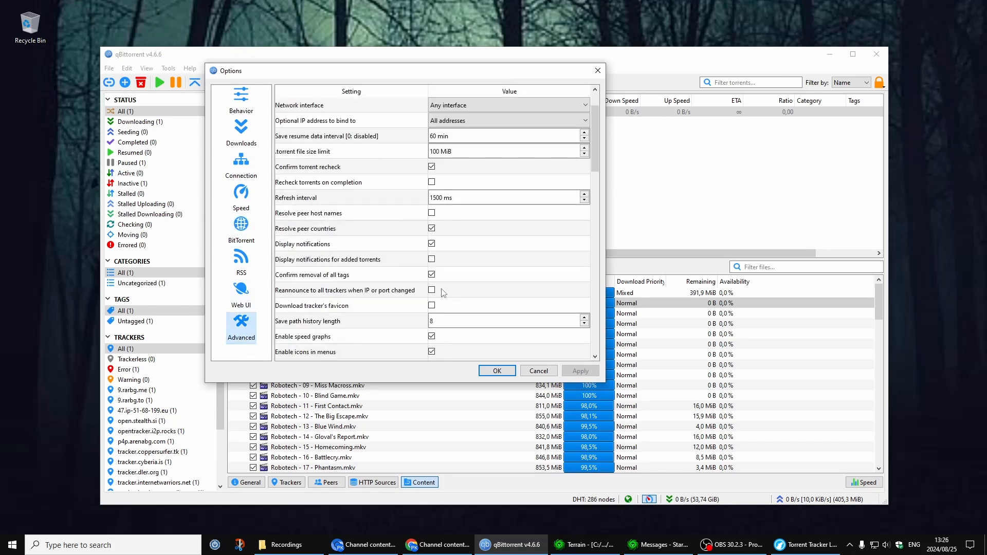
{"action": "scroll", "scroll_direction": "down", "scroll_amount": 3}
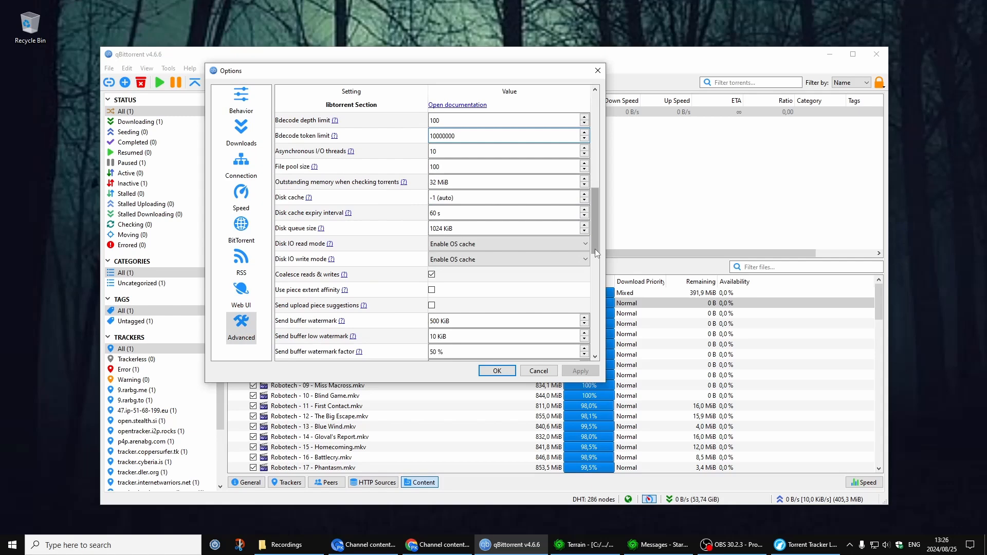
{"action": "scroll", "scroll_direction": "down", "scroll_amount": 3}
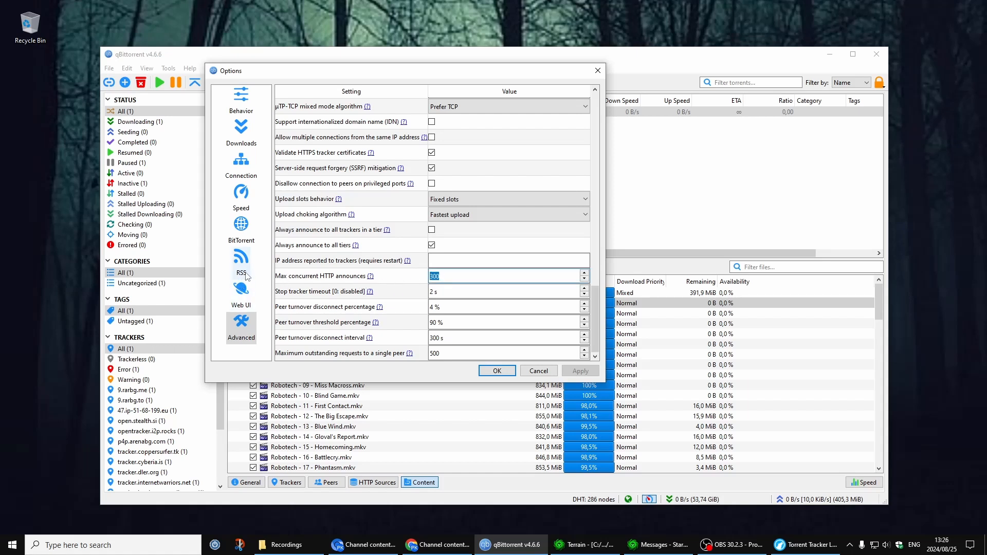
{"action": "left_click", "coordinate": [241, 226]}
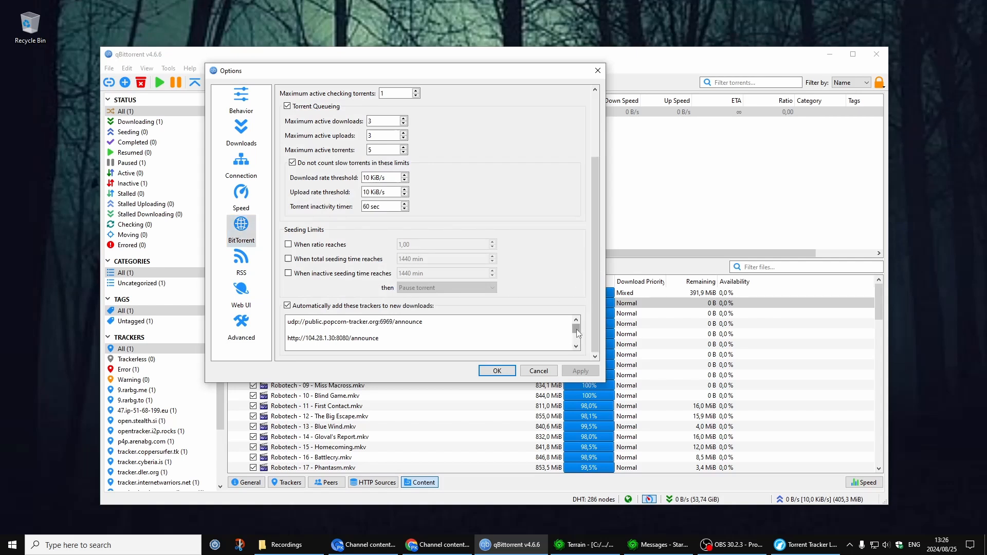
{"action": "scroll", "scroll_direction": "down", "scroll_amount": 3}
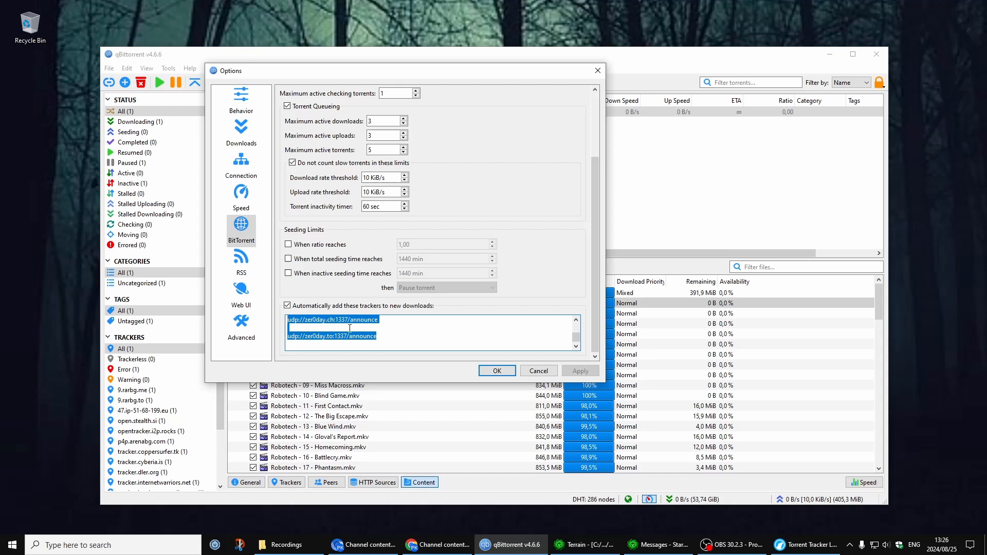
{"action": "scroll", "scroll_direction": "down", "scroll_amount": 3}
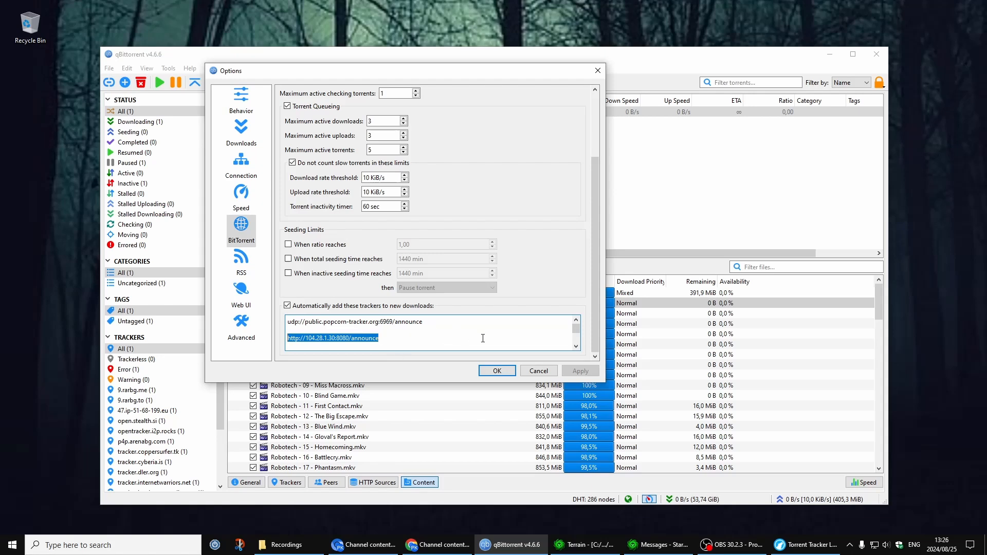
{"action": "left_click", "coordinate": [814, 545]}
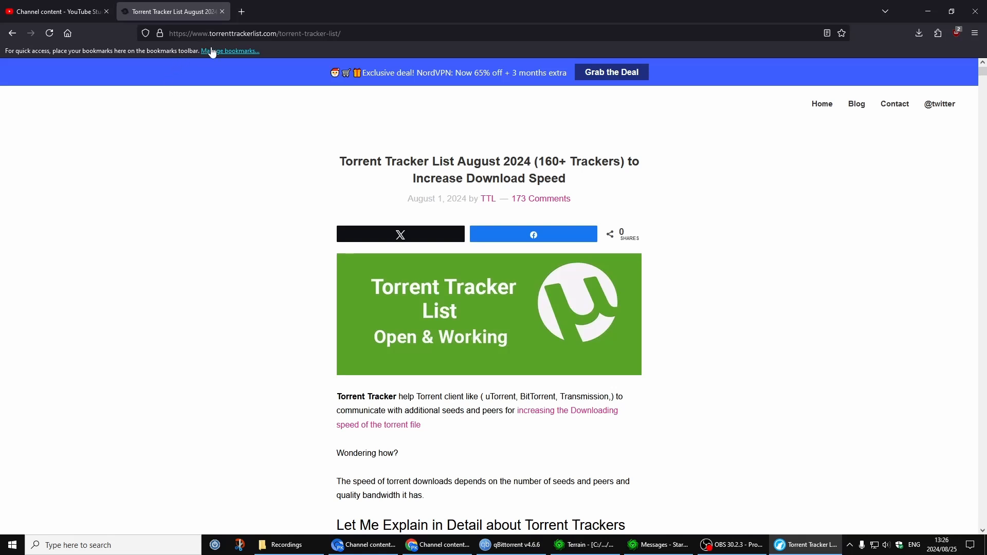
{"action": "mouse_move", "coordinate": [243, 53]}
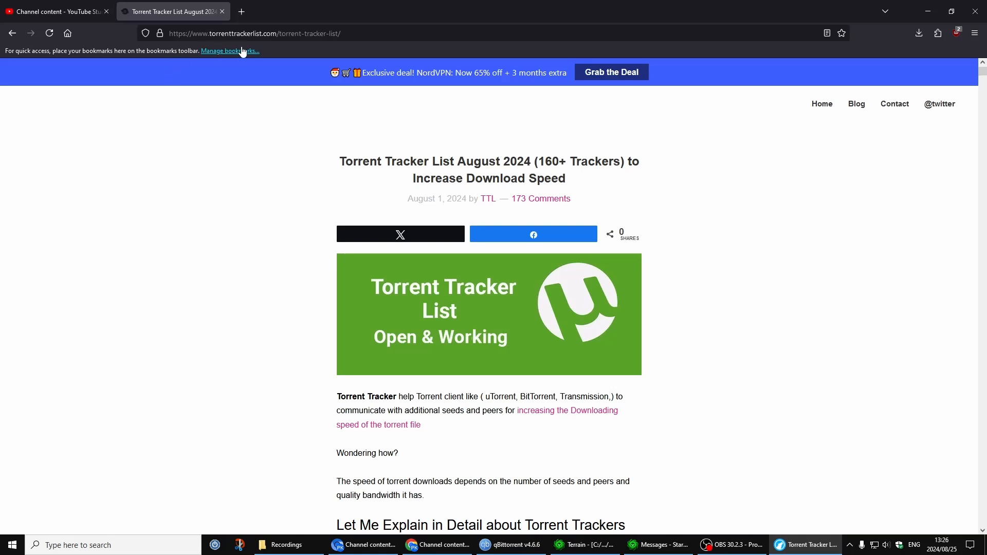
{"action": "mouse_move", "coordinate": [985, 162]}
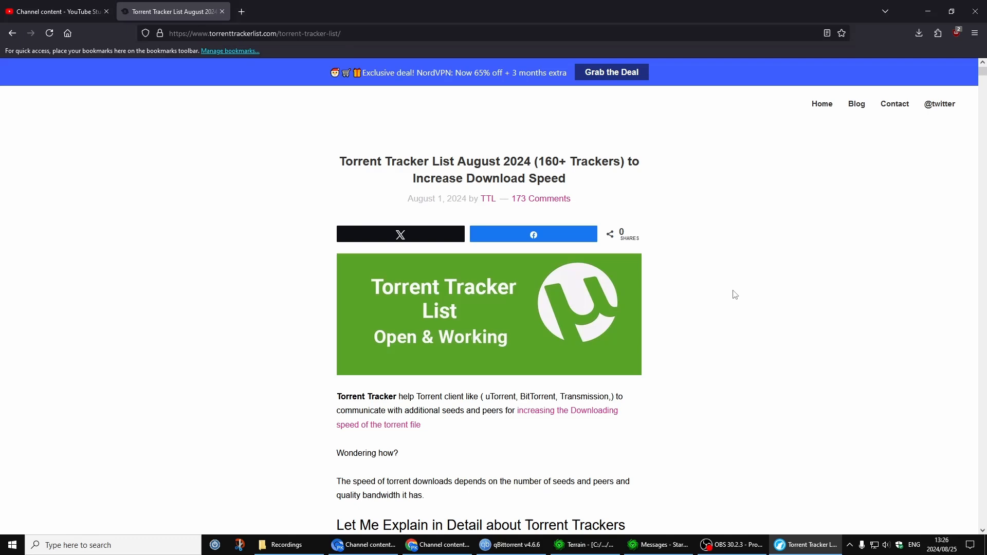
Step: Select the tracker announce URLs on torrenttrackerlist.com and reach the last entries
{"action": "scroll", "scroll_direction": "down", "scroll_amount": 3}
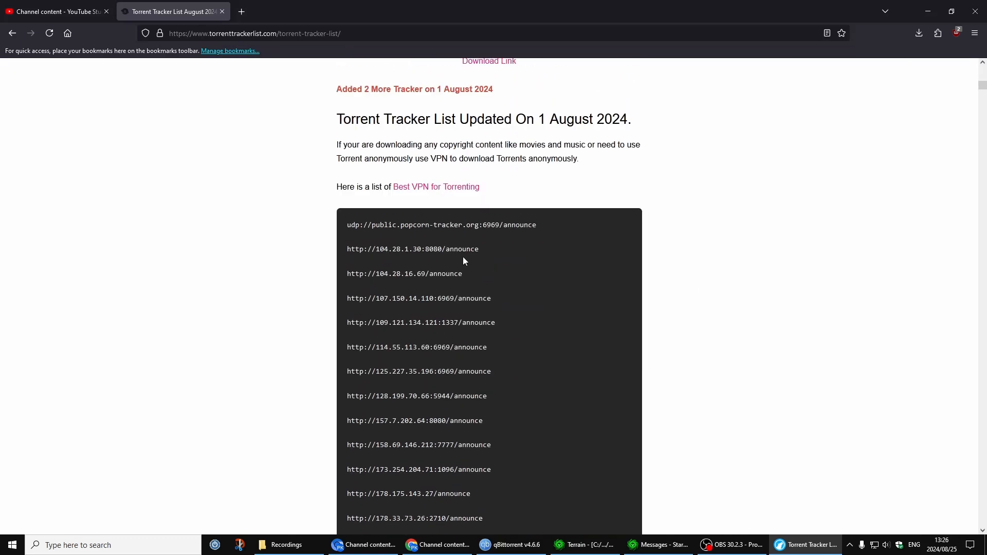
{"action": "left_click_drag", "start_coordinate": [346, 225], "coordinate": [478, 248]}
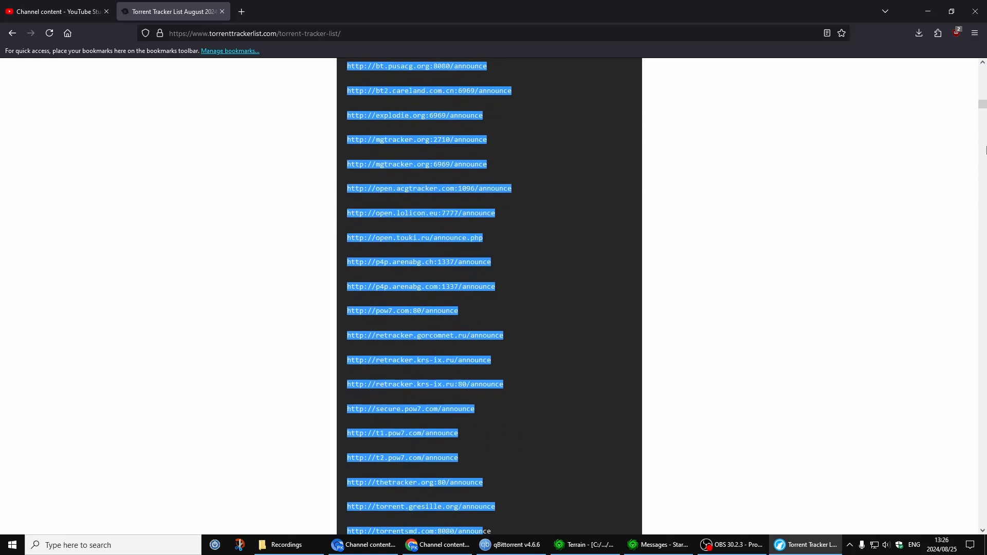
{"action": "scroll", "scroll_direction": "down", "scroll_amount": 3}
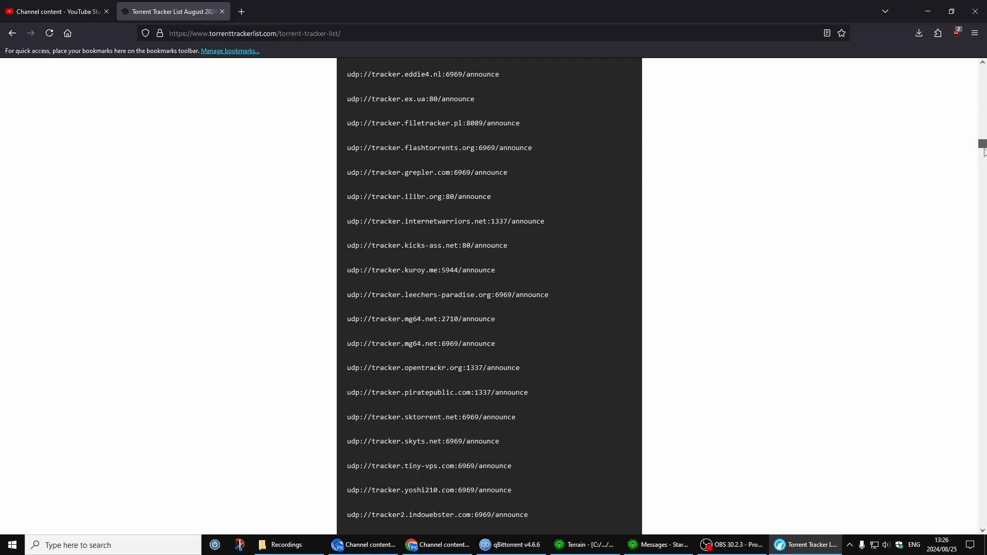
{"action": "scroll", "scroll_direction": "down", "scroll_amount": 3}
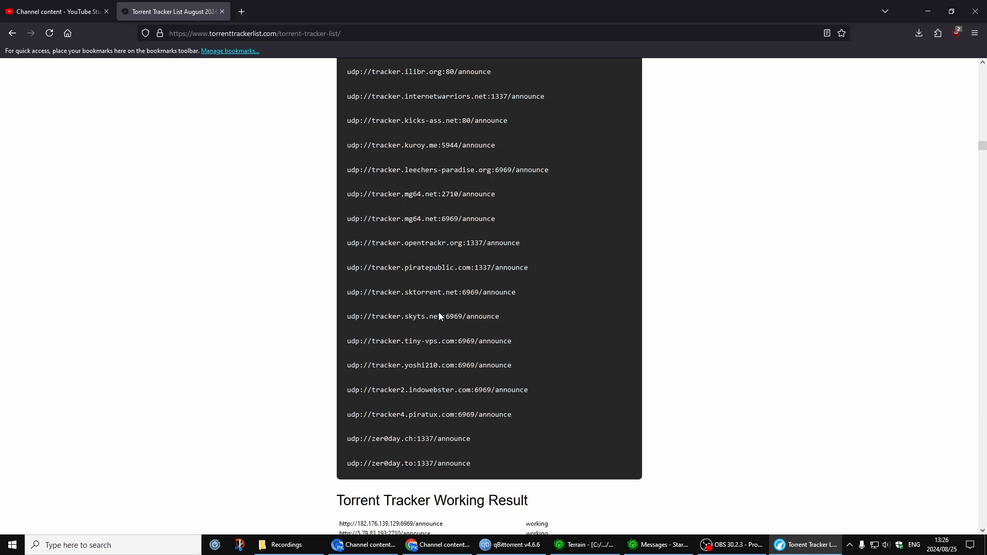
{"action": "scroll", "scroll_direction": "down", "scroll_amount": 3}
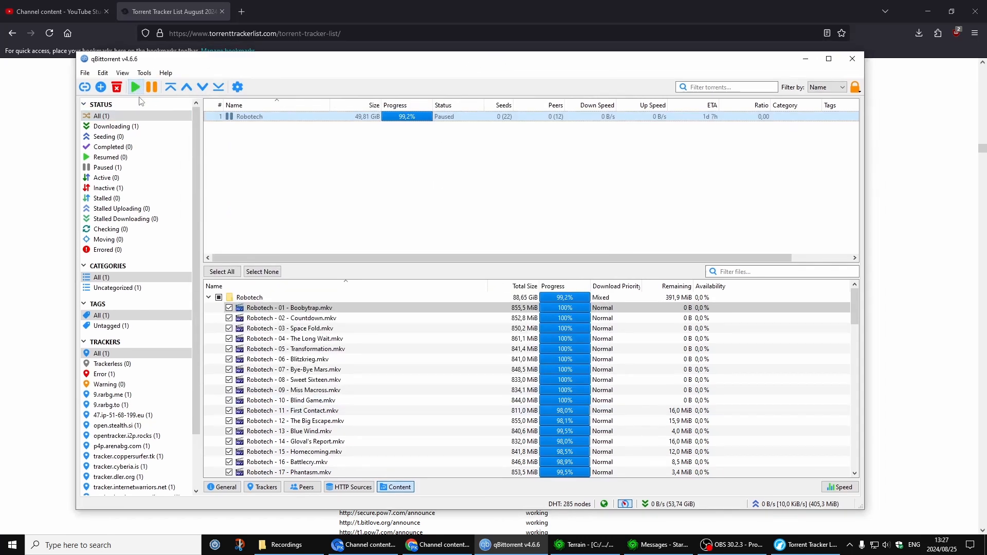
Step: Resume the paused Robotech torrent so it finds 6 seeds and 6 peers again
{"action": "left_click", "coordinate": [134, 87]}
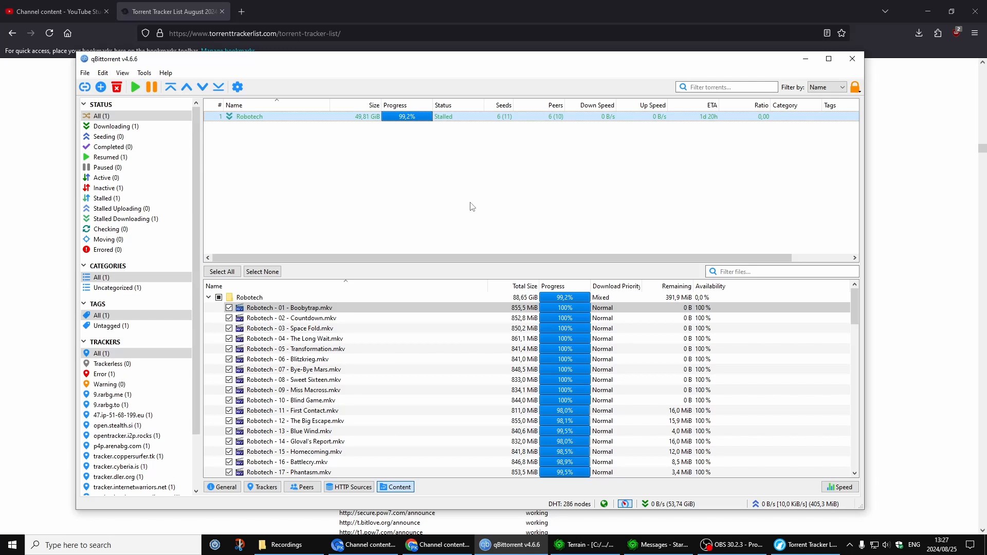